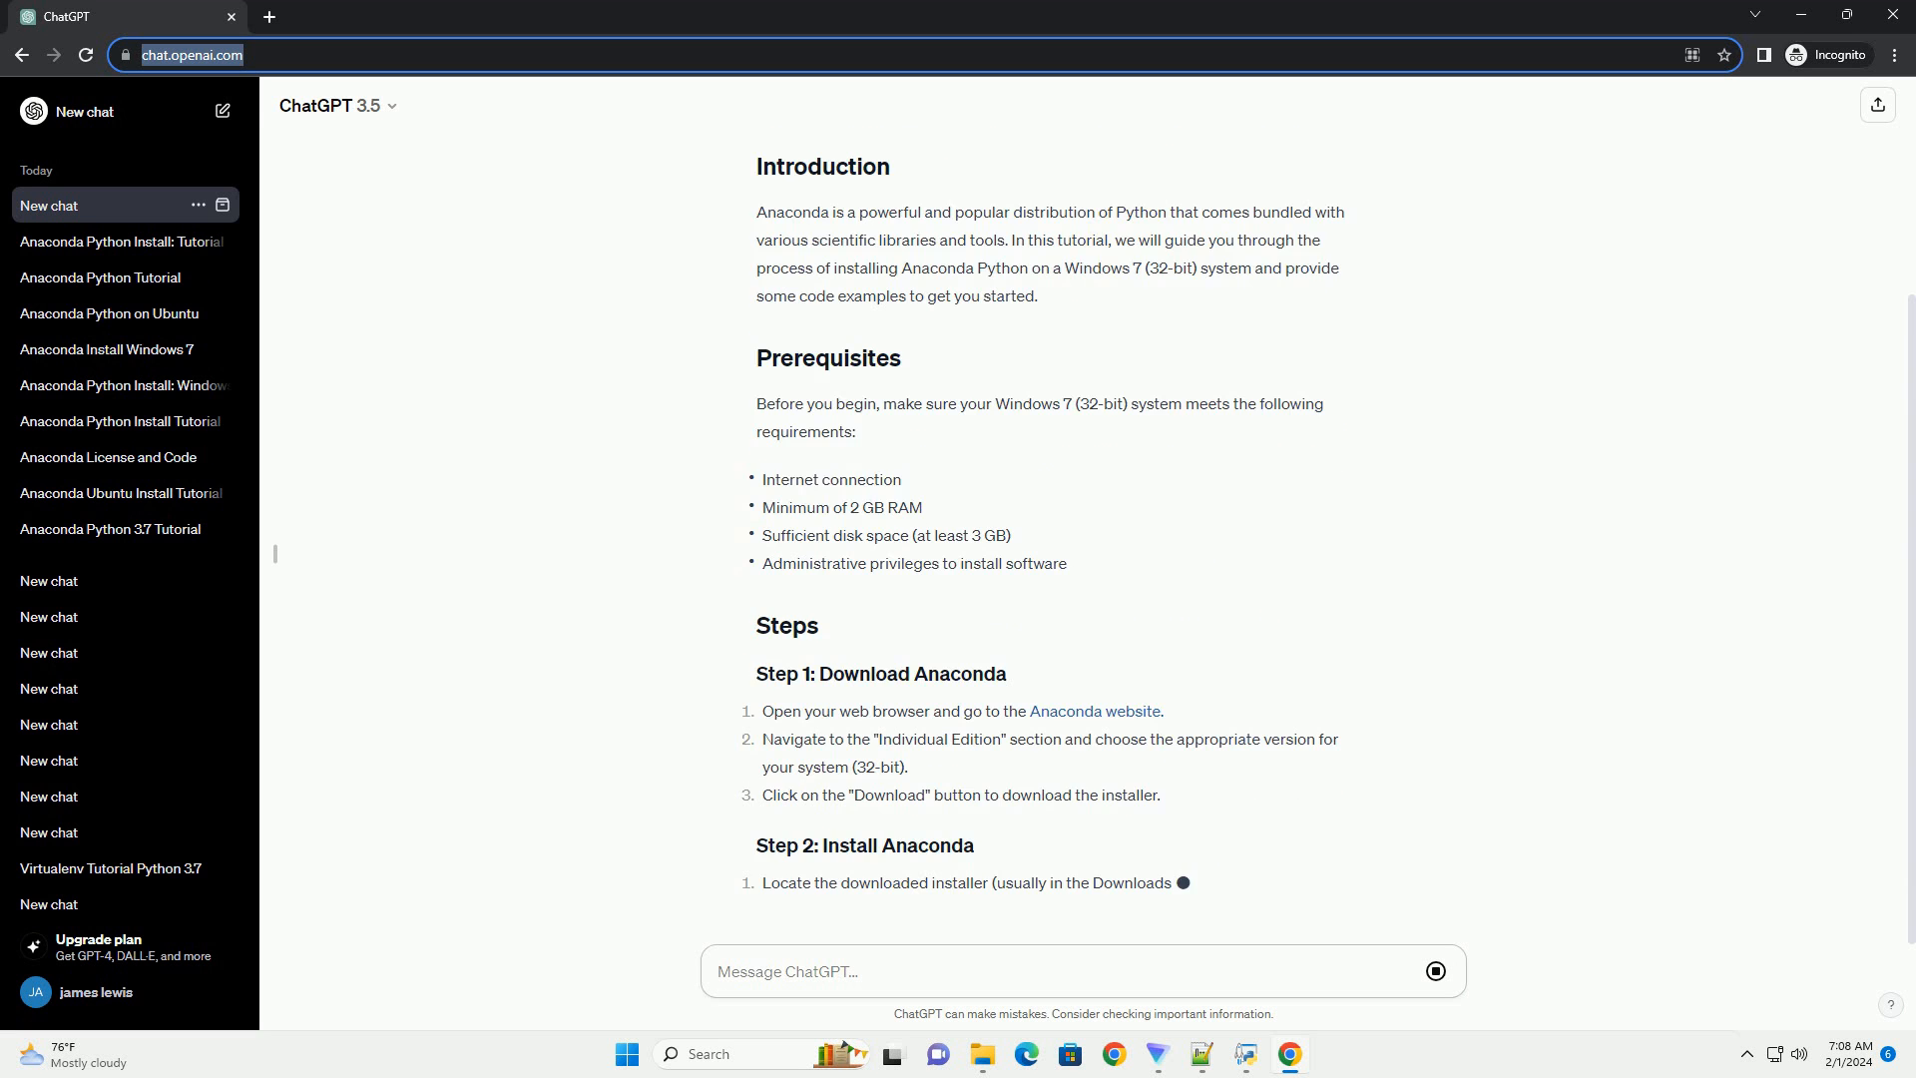
scroll("down", 3)
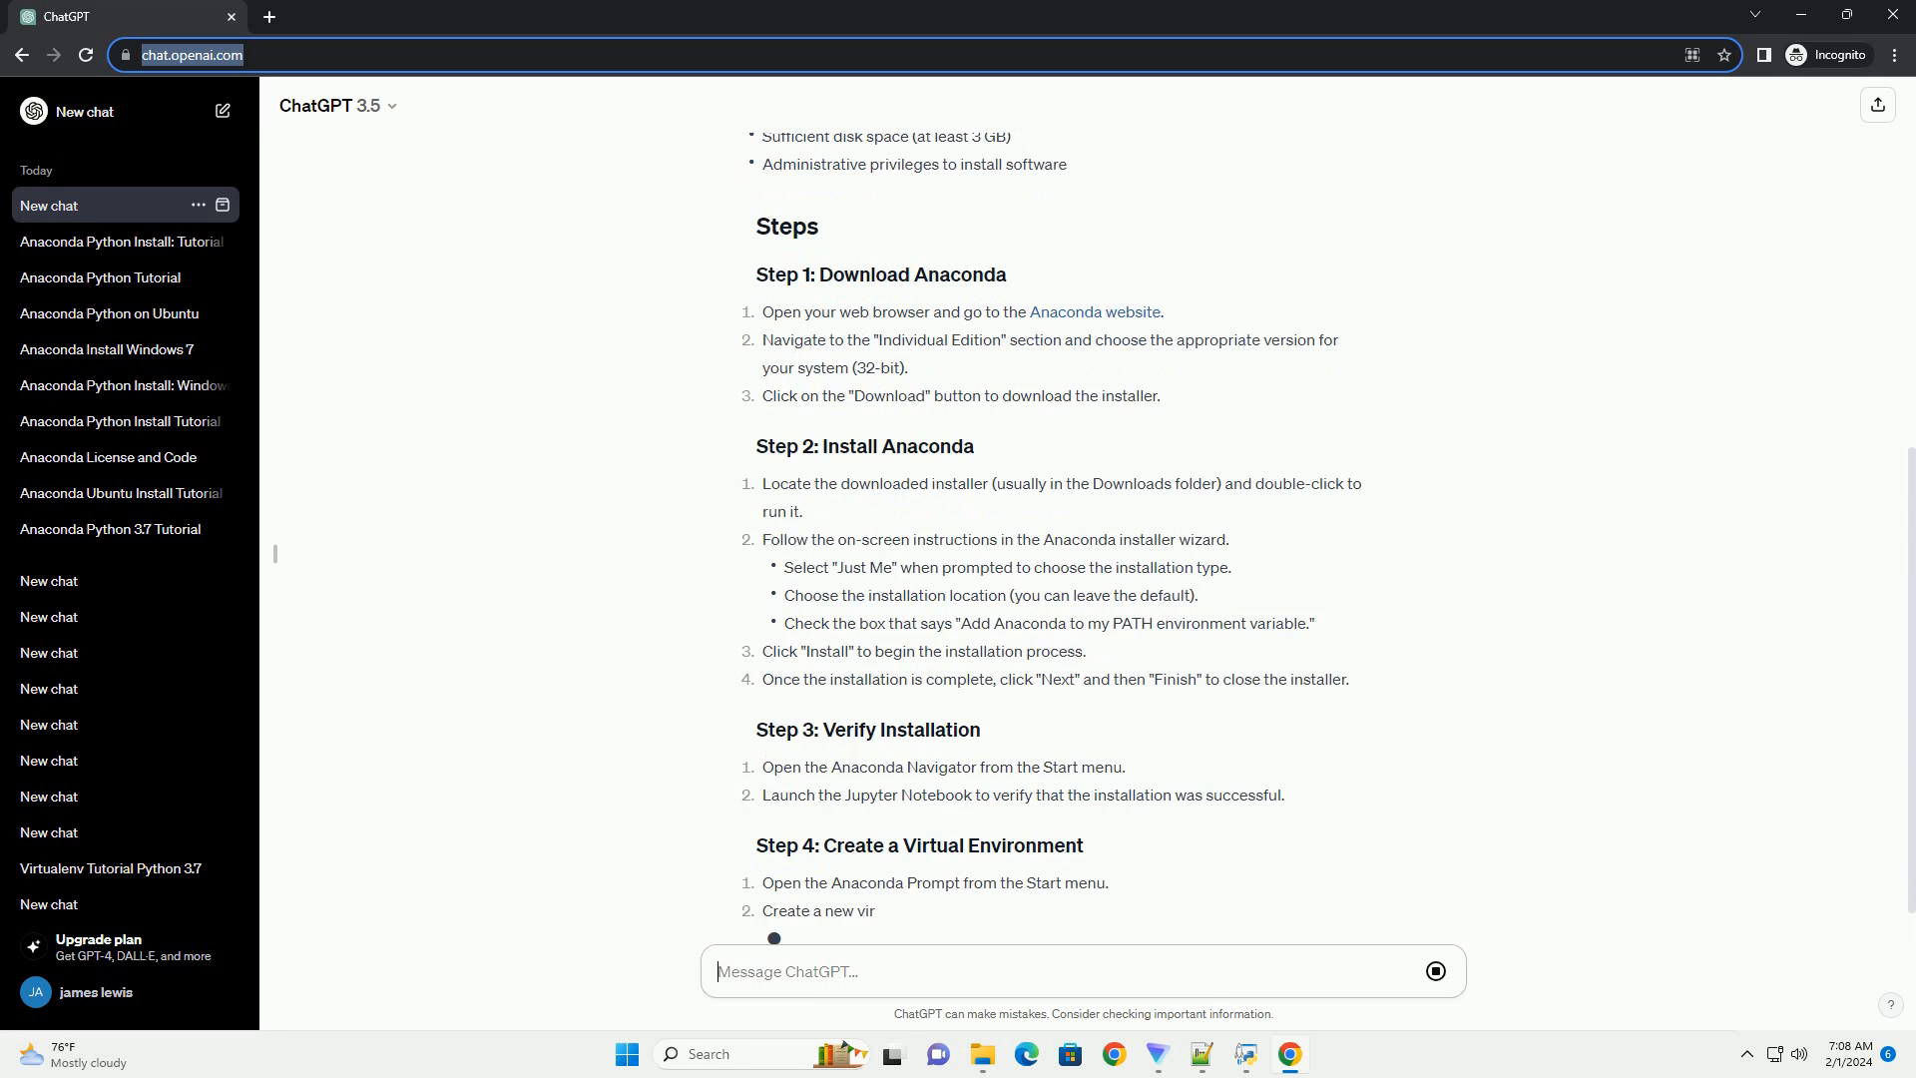
scroll("down", 3)
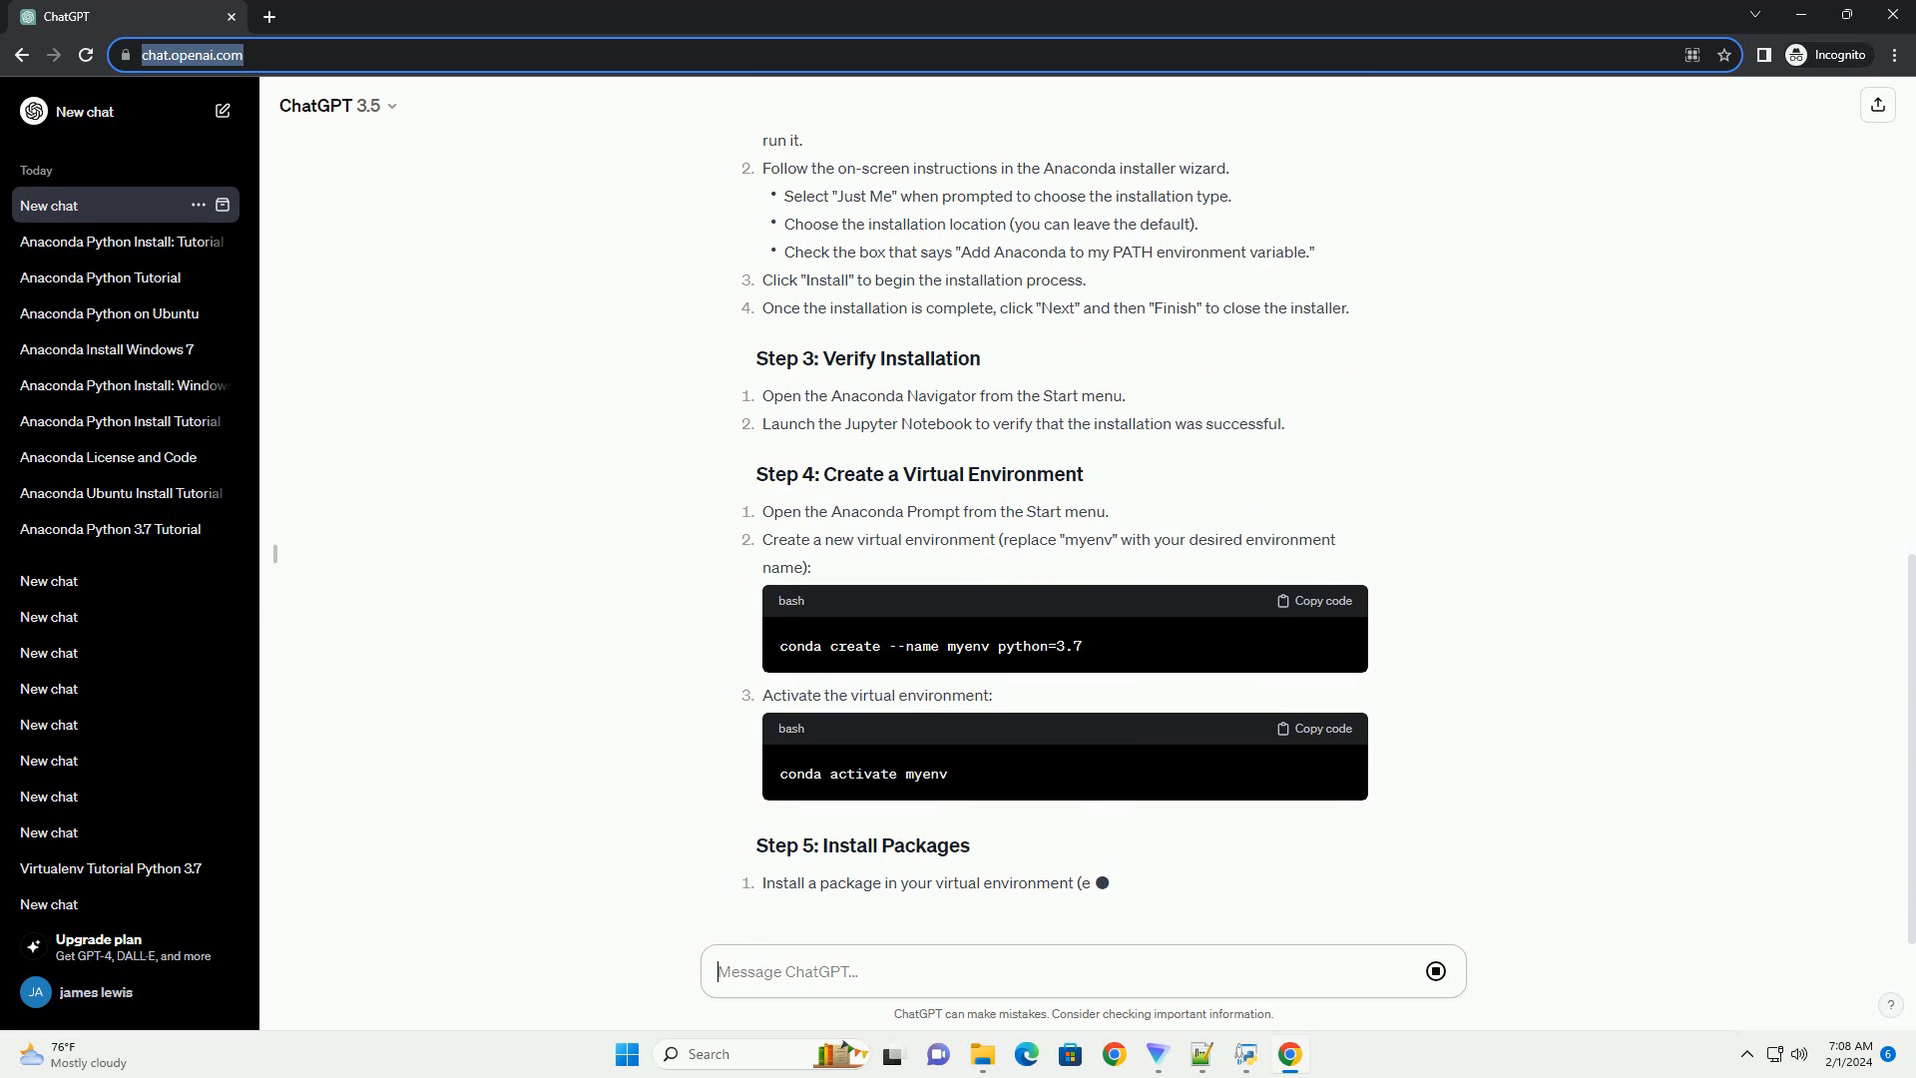
scroll("down", 3)
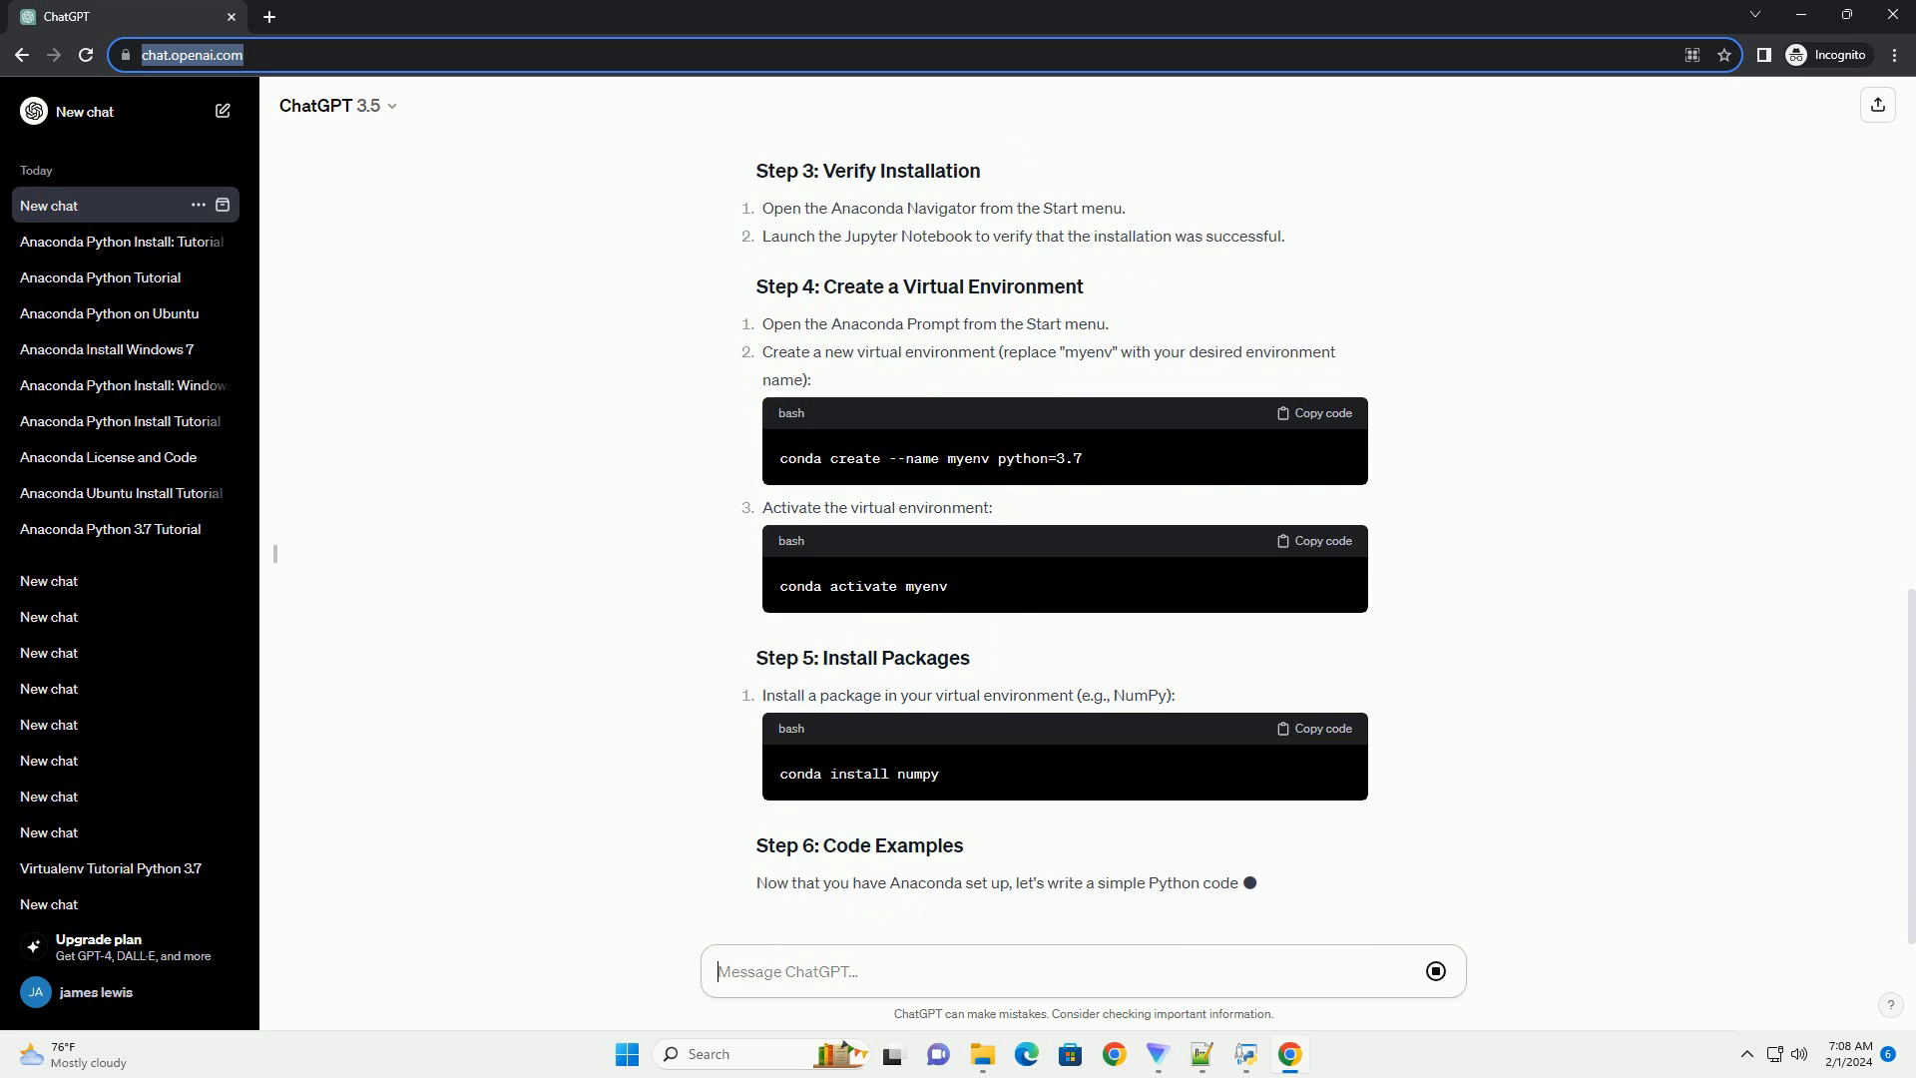
scroll("down", 3)
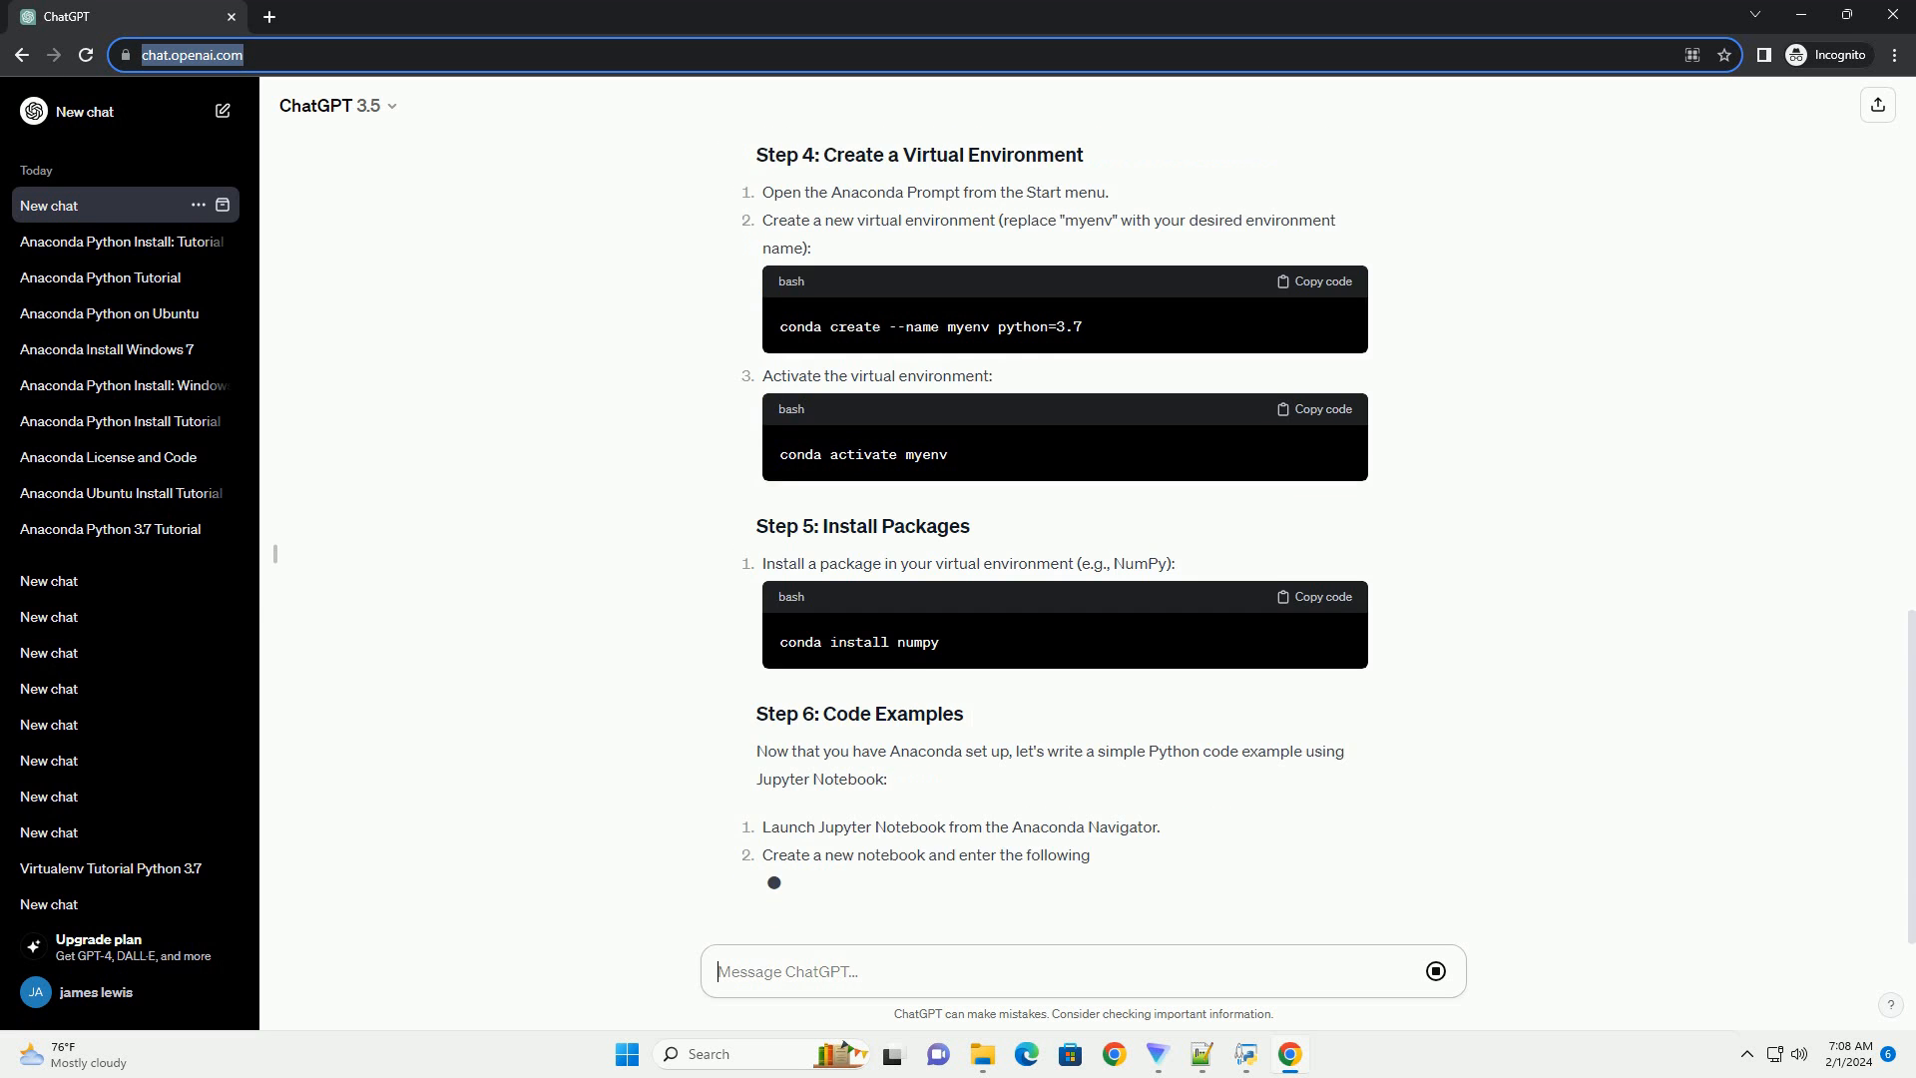
scroll("down", 3)
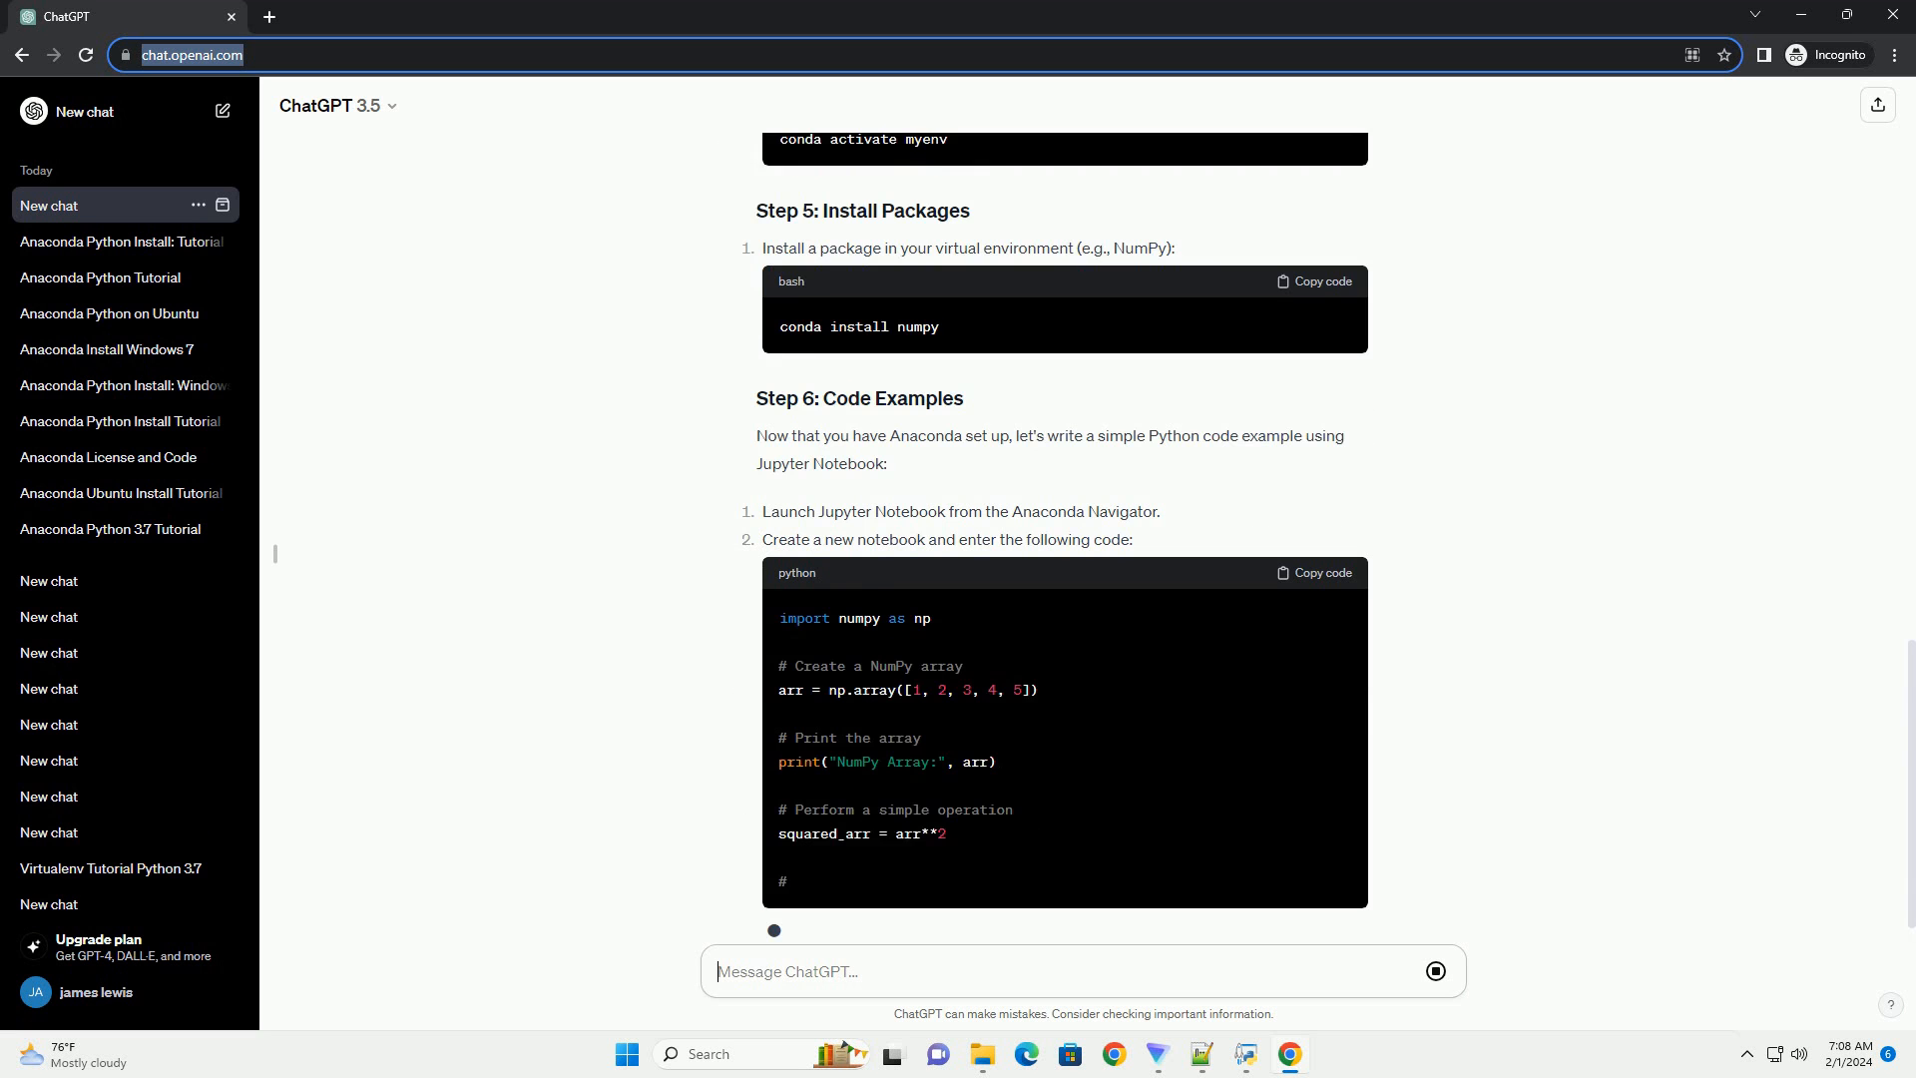
scroll("down", 3)
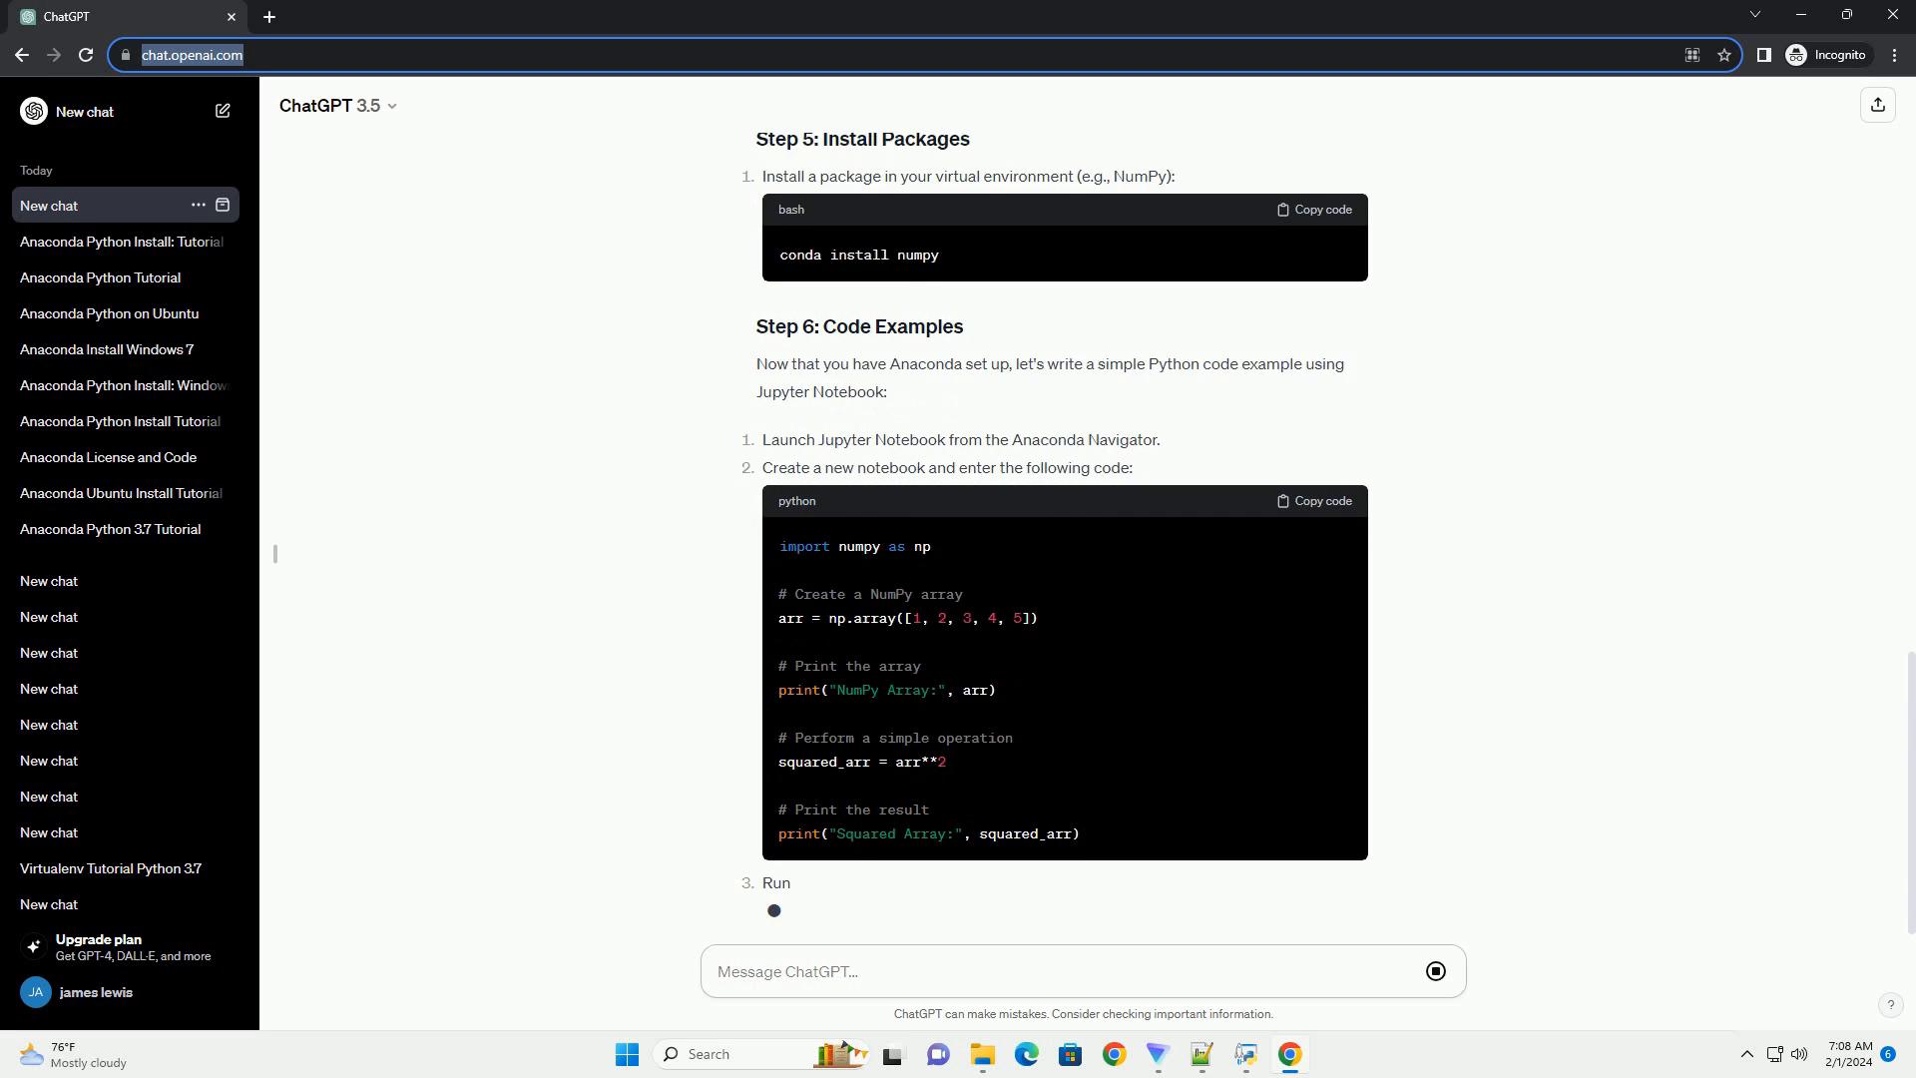